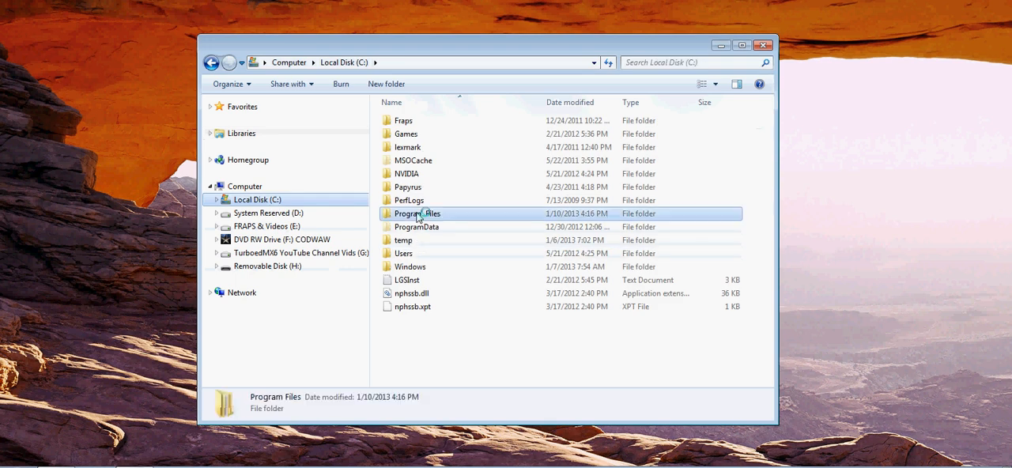
# Open Program Files > Origin Games > Battlefield 3 and copy all USER settings text.
pyautogui.doubleClick(417, 213)
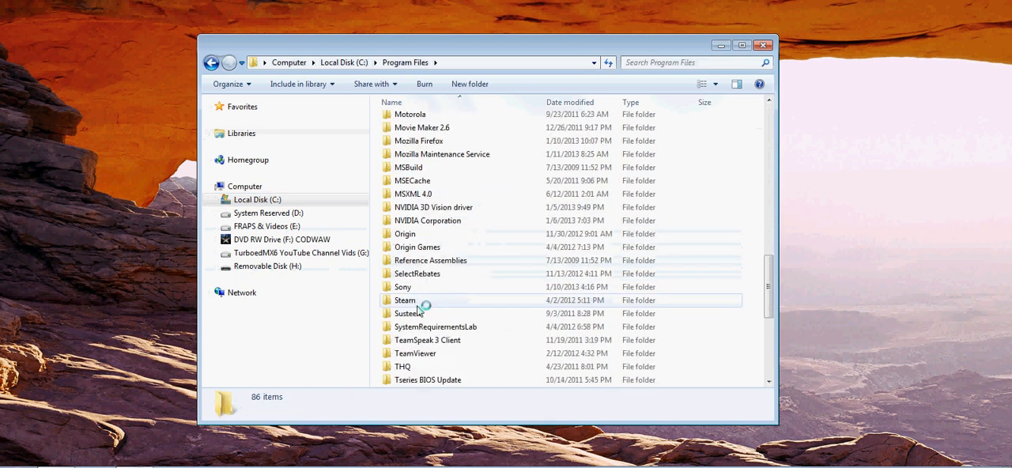
pyautogui.doubleClick(417, 247)
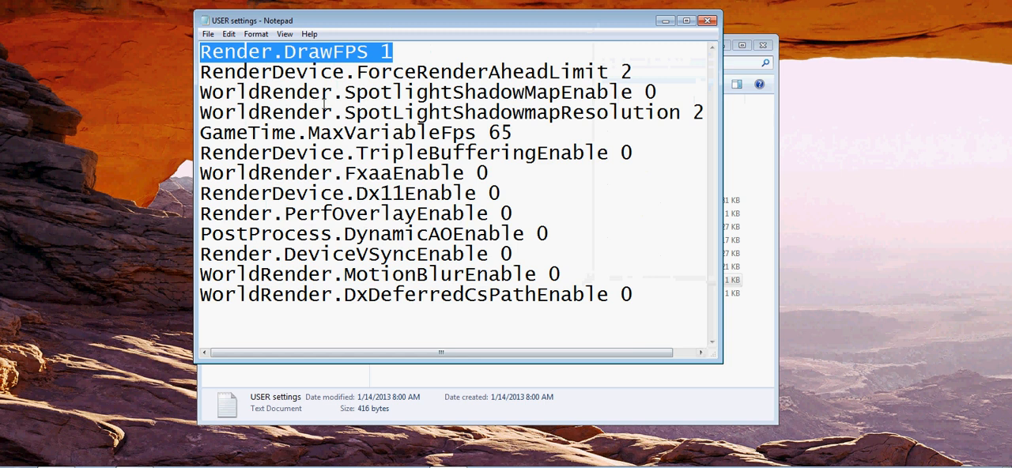
pyautogui.press('ctrl+a')
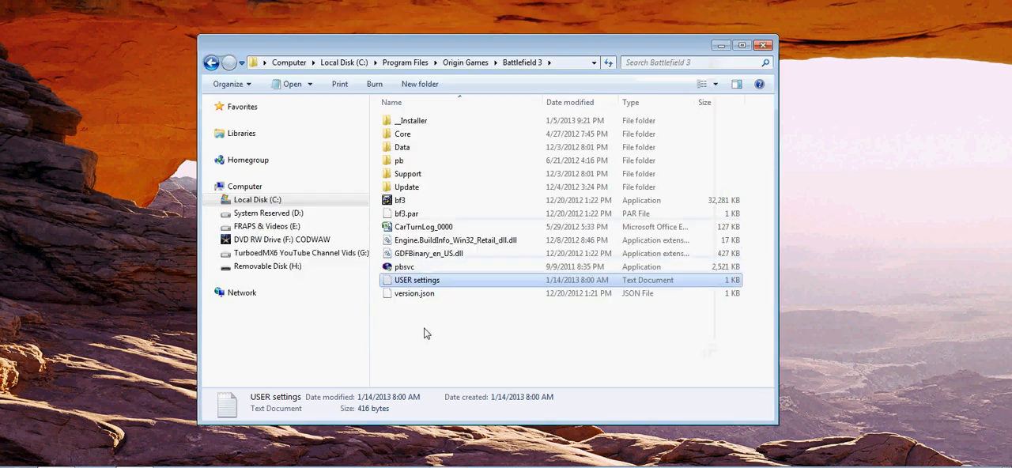
# Create a new text document named user.cfg and paste the copied settings into it.
pyautogui.rightClick(427, 332)
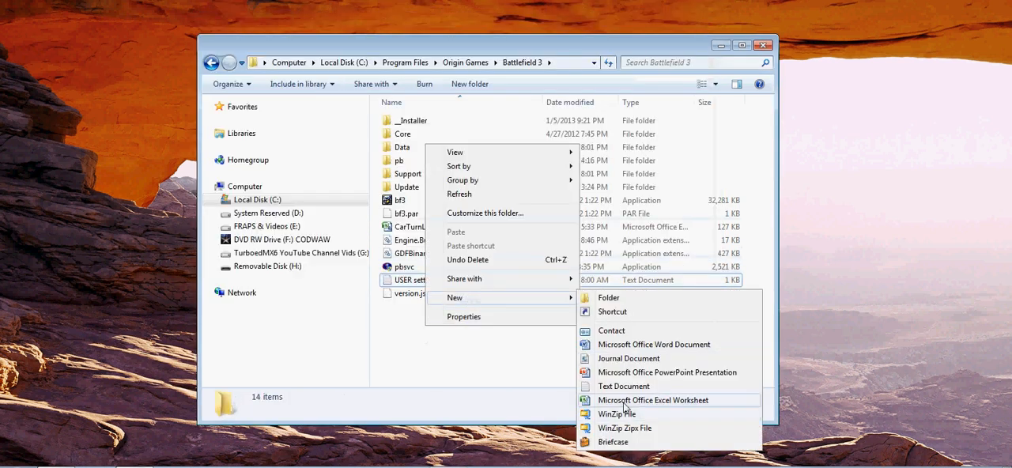
pyautogui.click(624, 386)
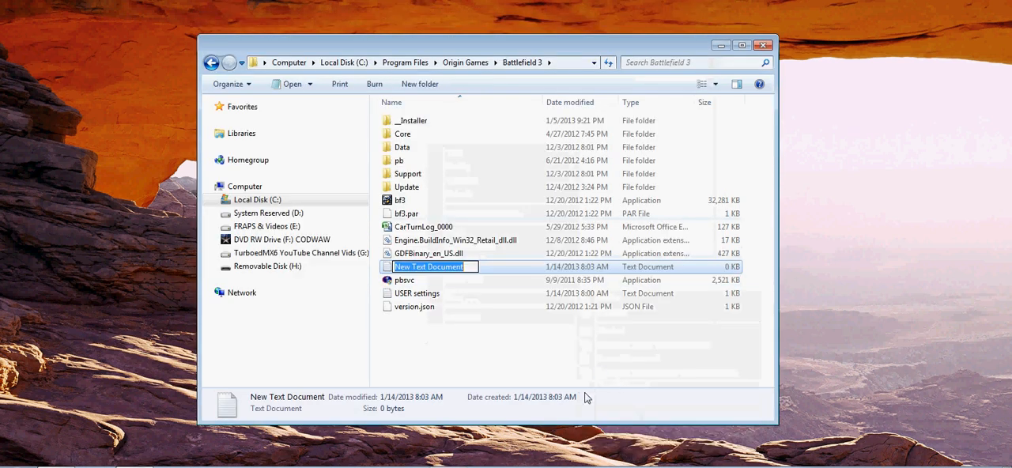
pyautogui.write('user.cfg')
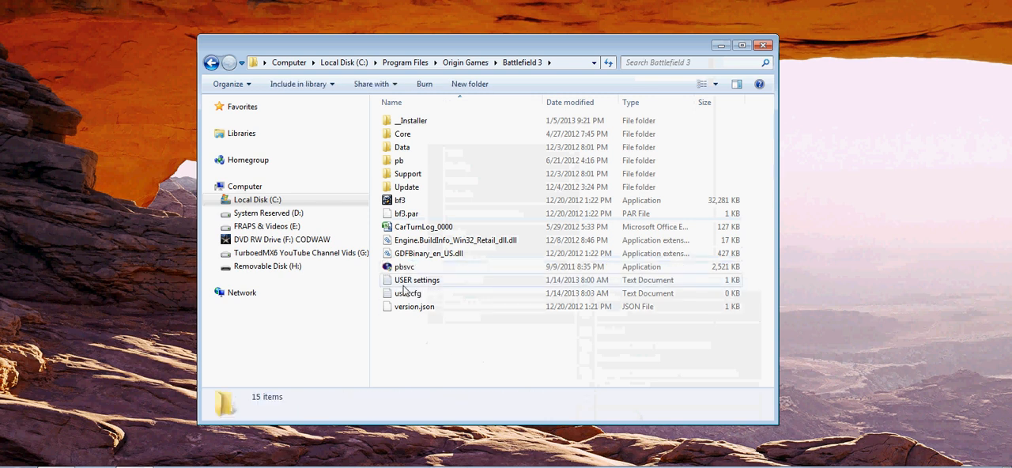
pyautogui.doubleClick(406, 293)
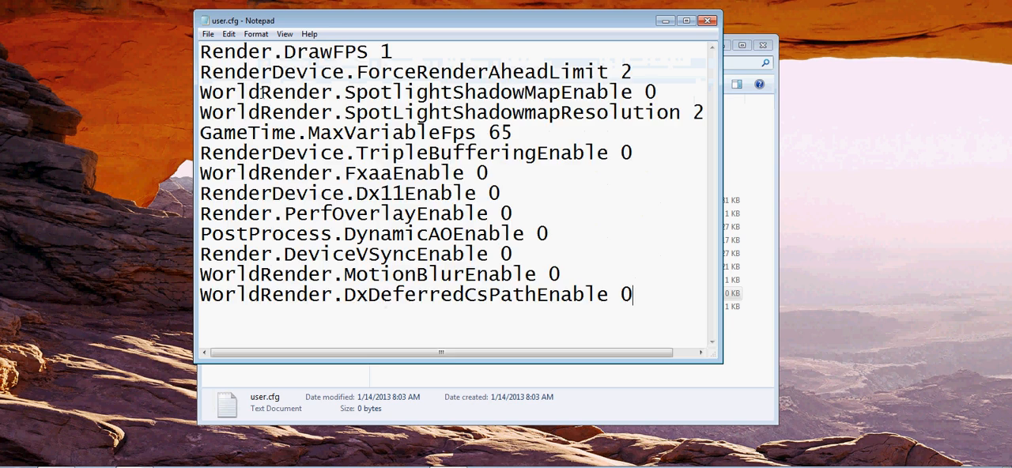
pyautogui.click(208, 34)
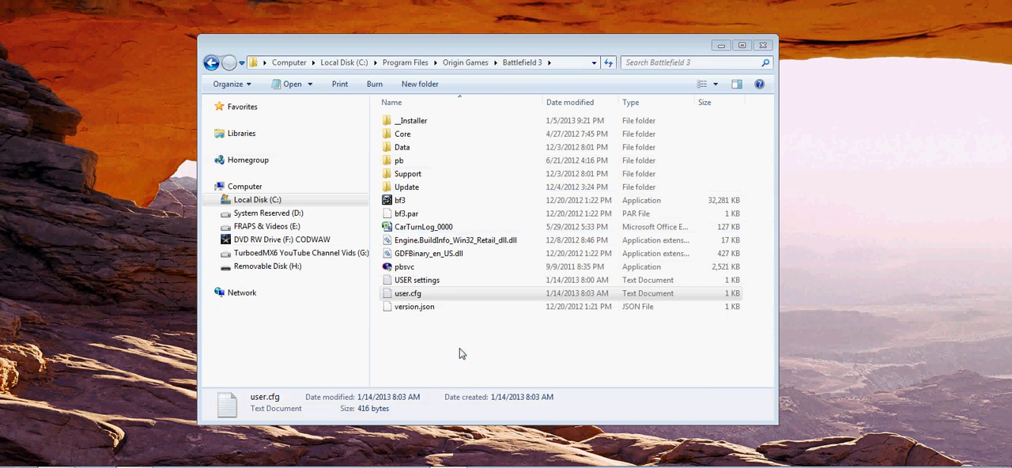
pyautogui.moveTo(473, 360)
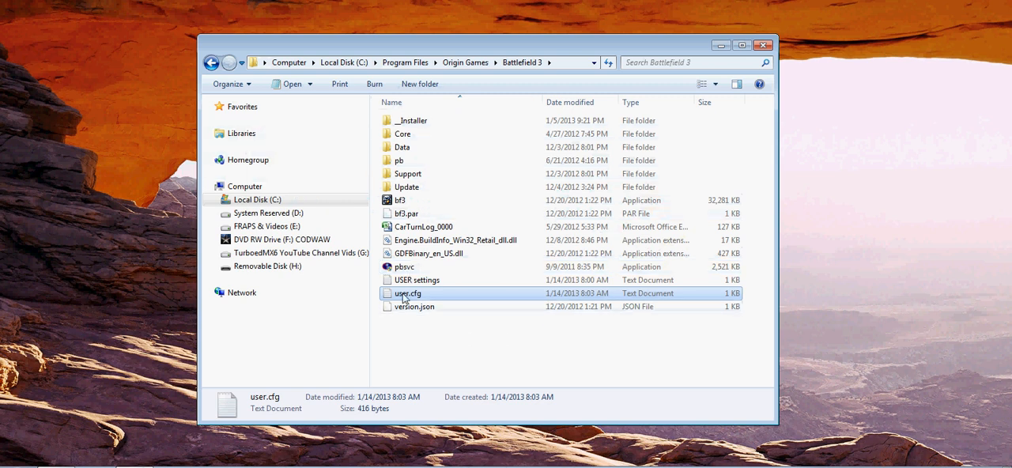
# Open user.cfg in Notepad to verify the settings, then close it.
pyautogui.doubleClick(408, 293)
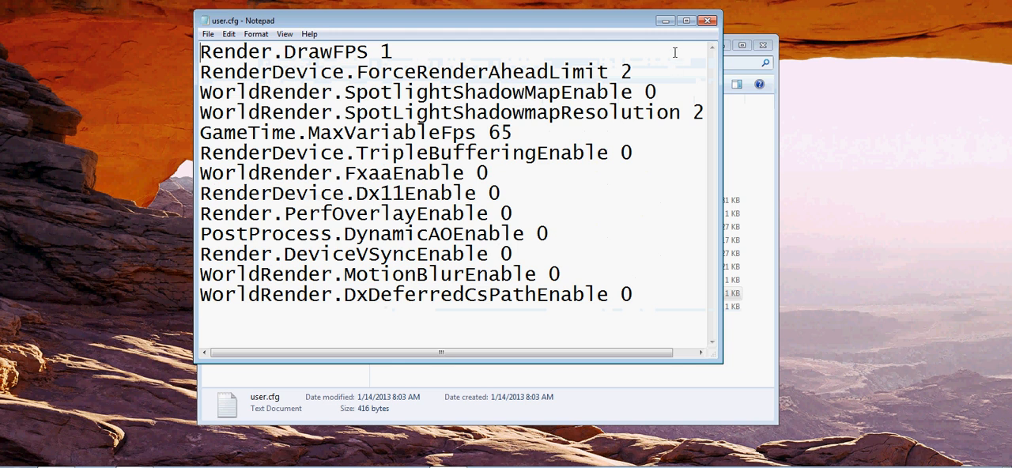
pyautogui.click(702, 24)
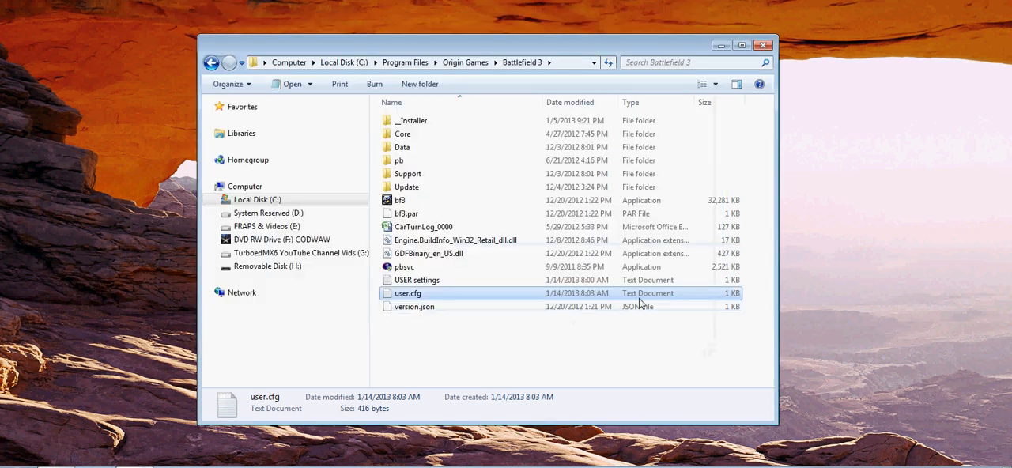
pyautogui.moveTo(656, 294)
pyautogui.write('folder option')
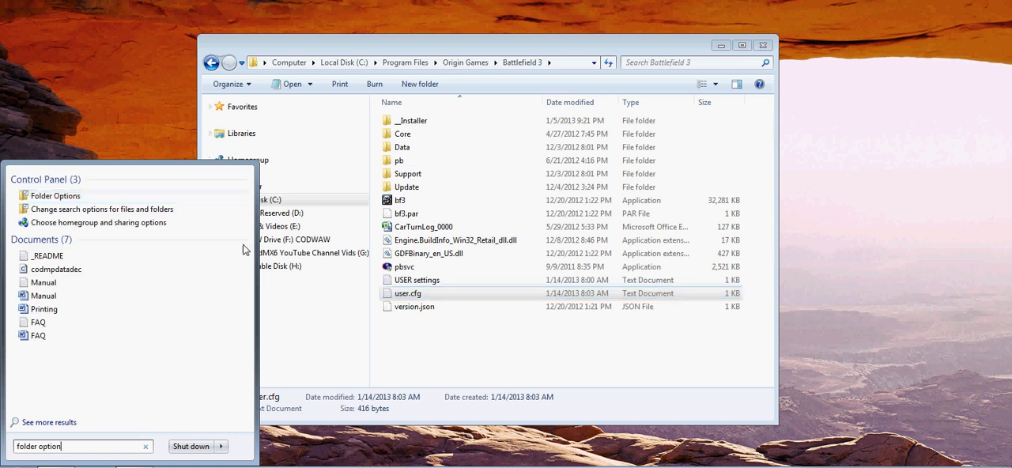
# In Folder Options' View tab, uncheck Hide extensions for known file types and apply.
pyautogui.click(53, 195)
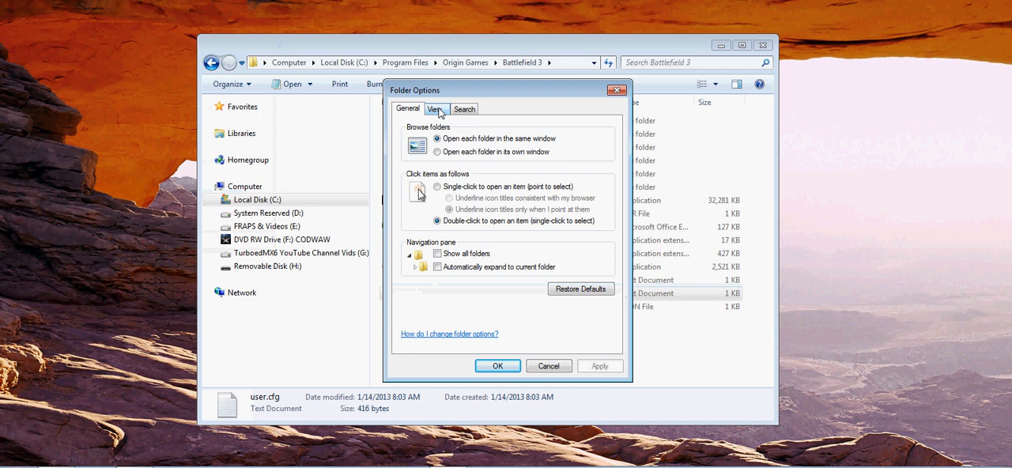
pyautogui.click(435, 109)
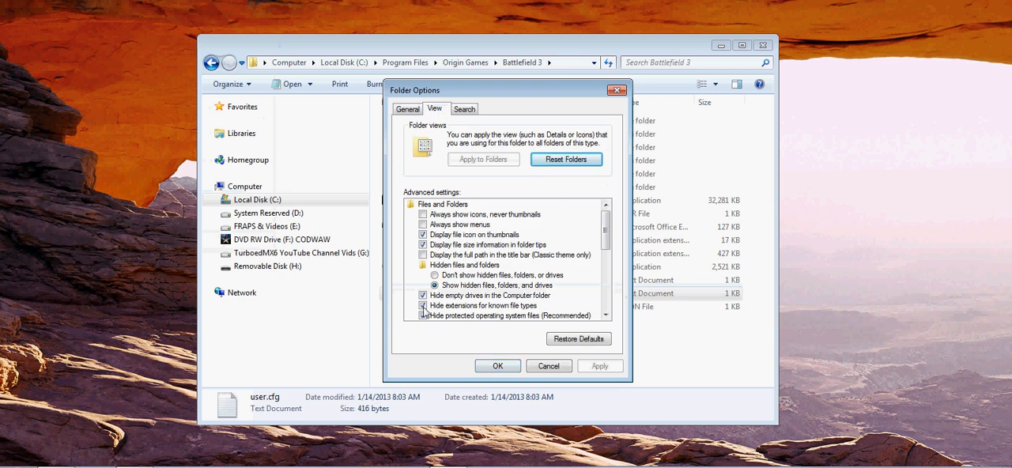
pyautogui.click(423, 305)
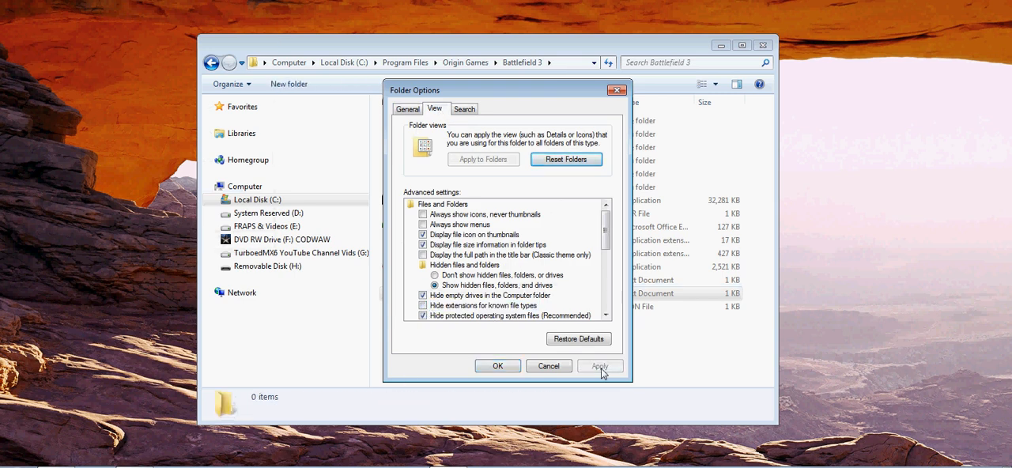
pyautogui.click(497, 366)
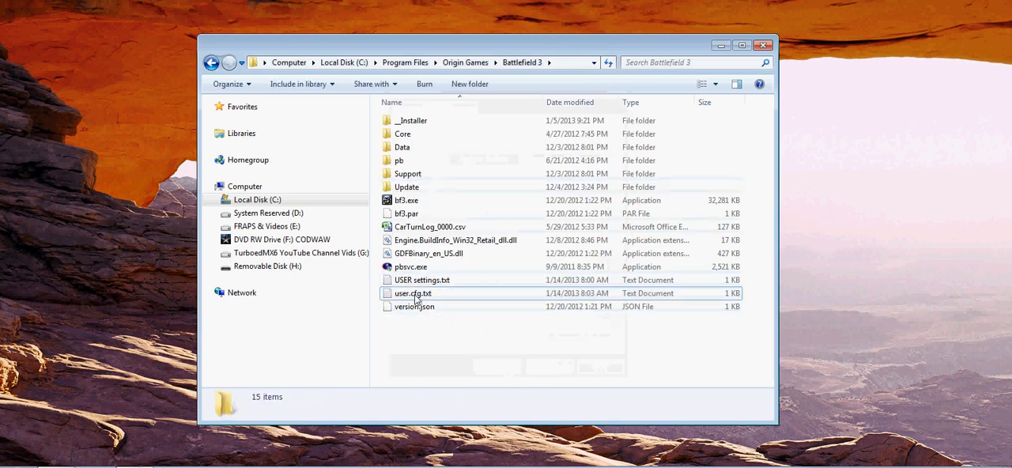
# Rename user.cfg.txt to user.cfg, confirming the extension change.
pyautogui.click(413, 293)
pyautogui.write('user.cf')
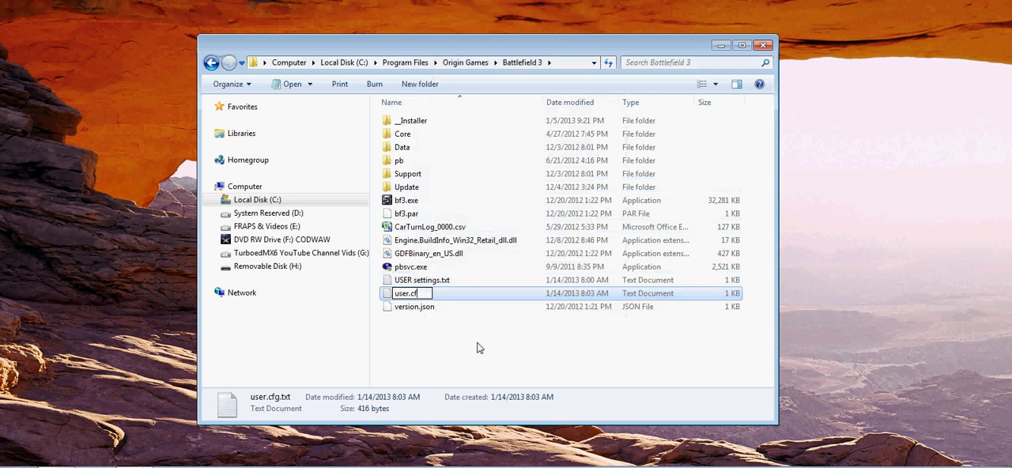
pyautogui.press('Enter')
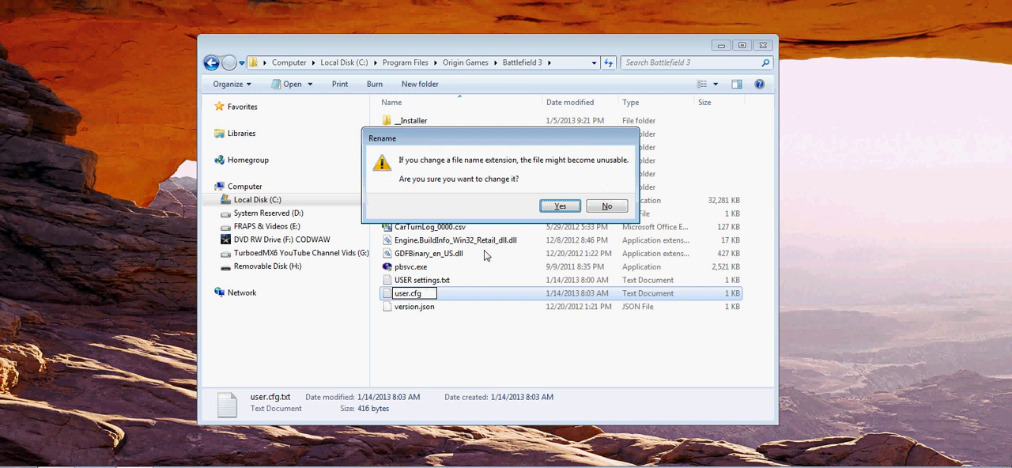
pyautogui.click(558, 206)
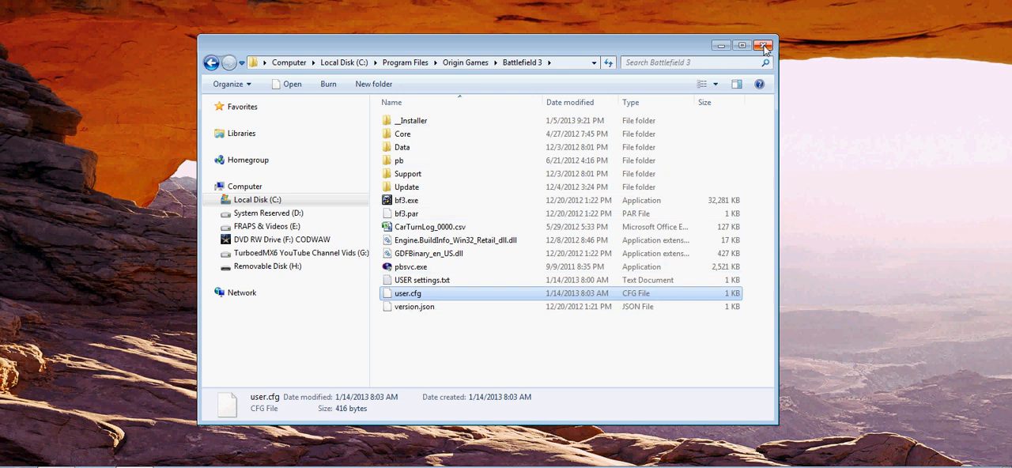
pyautogui.moveTo(761, 45)
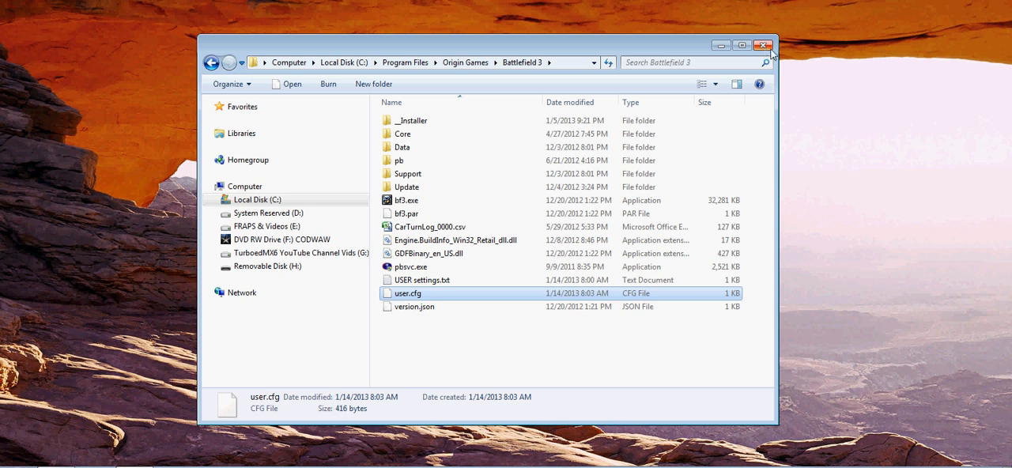
pyautogui.moveTo(223, 338)
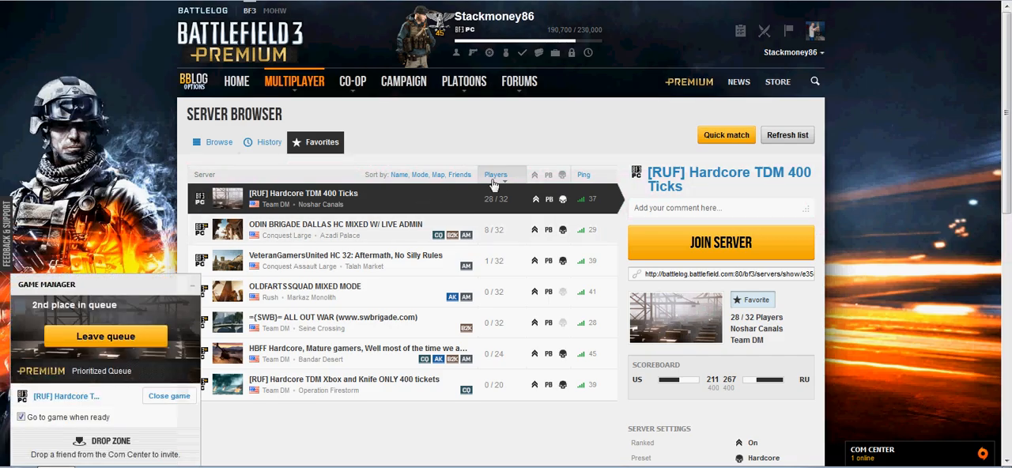
# Join the [RUF] Hardcore TDM 400 Ticks server in Battlelog.
pyautogui.click(721, 242)
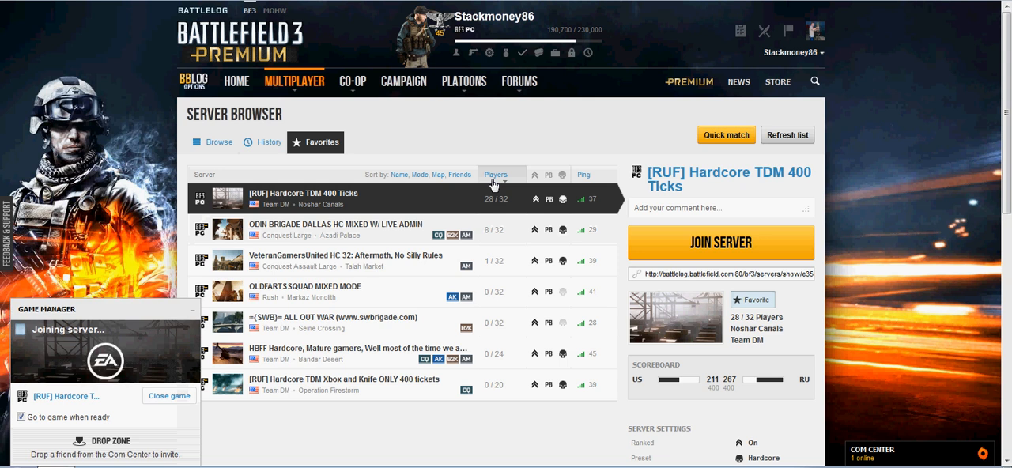